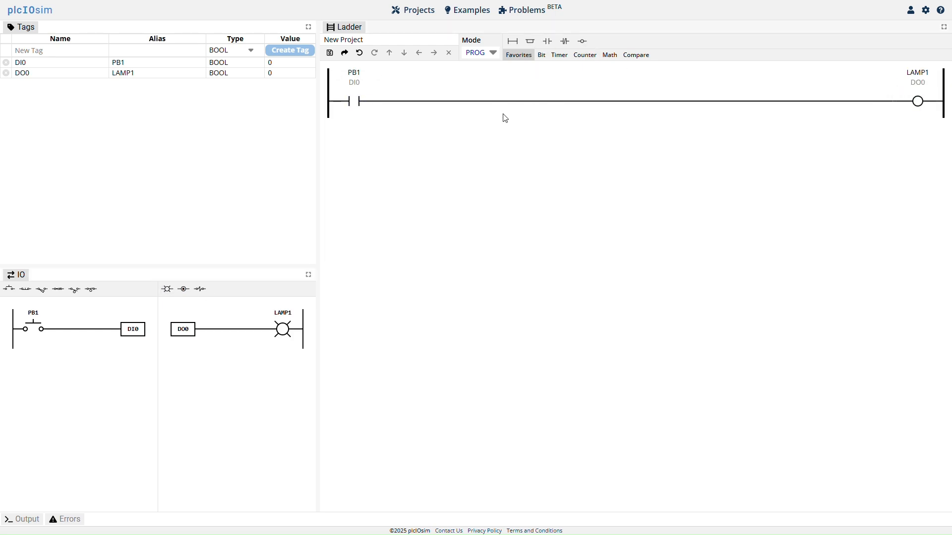
Put the demo in RUN mode and press then release PB1 to toggle LAMP1
{"action": "left_click", "coordinate": [479, 52]}
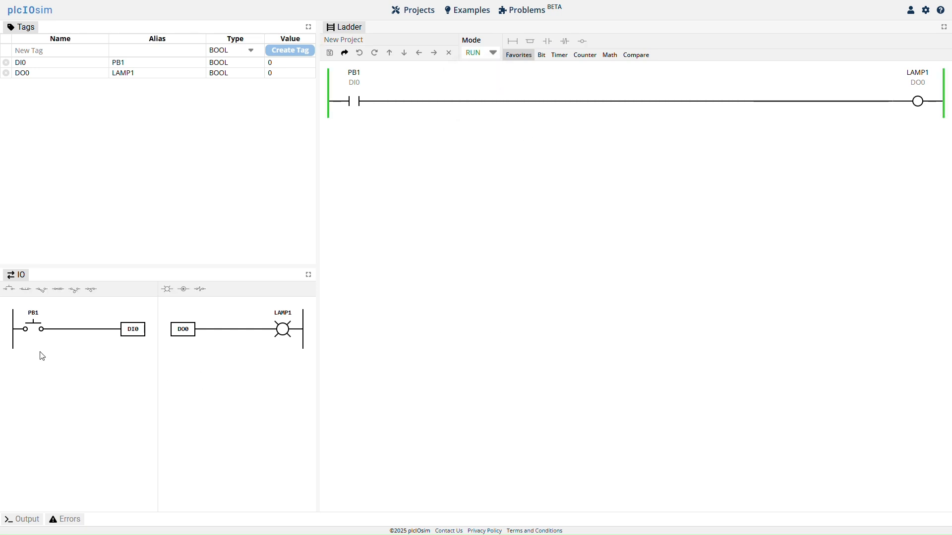
{"action": "left_click", "coordinate": [32, 329]}
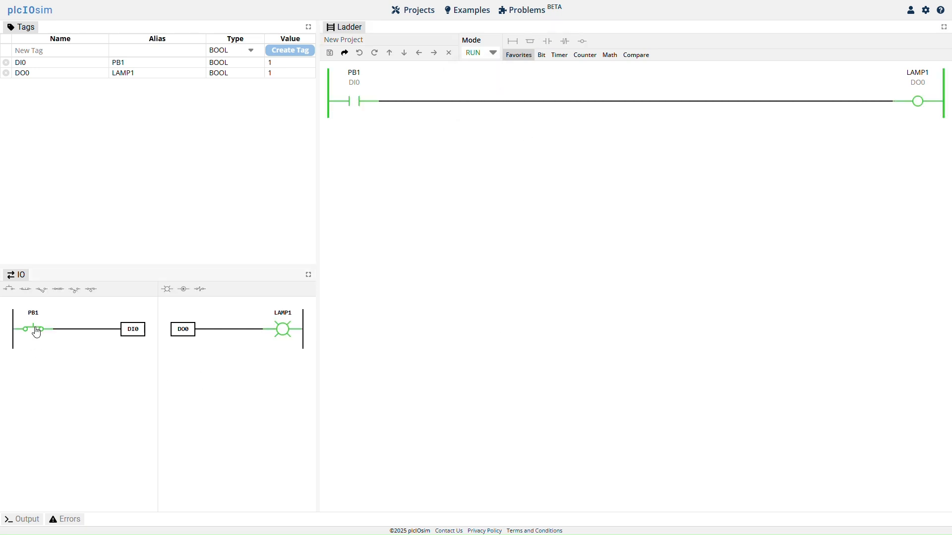
{"action": "left_click", "coordinate": [33, 329]}
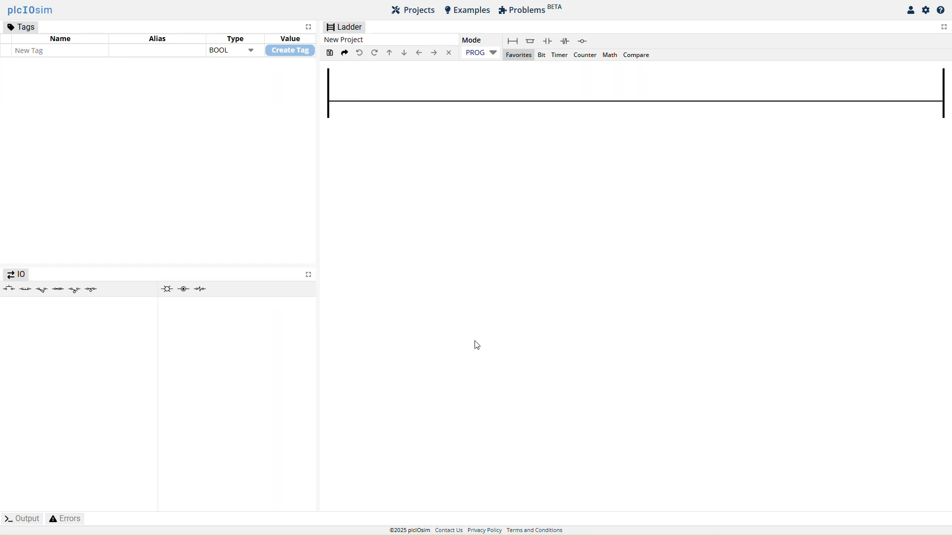
{"action": "mouse_move", "coordinate": [391, 375]}
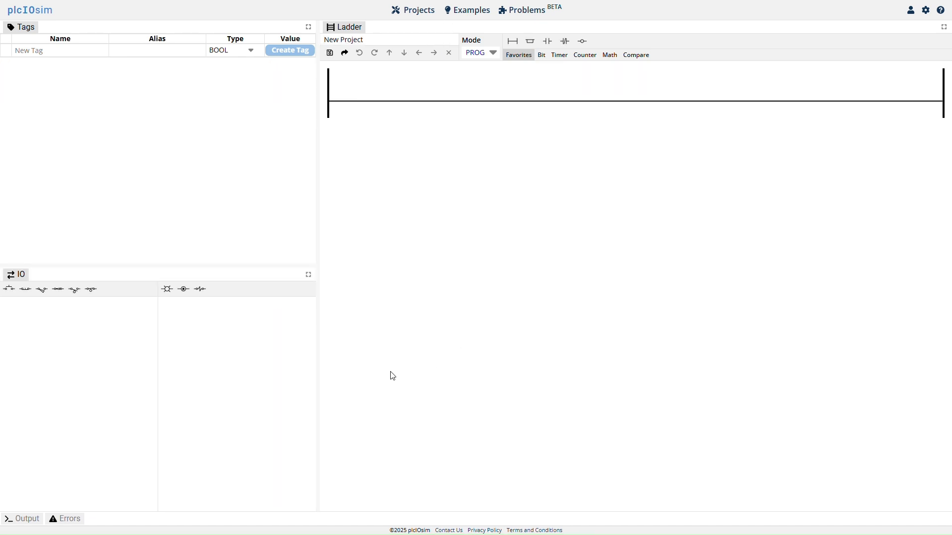
{"action": "mouse_move", "coordinate": [182, 388]}
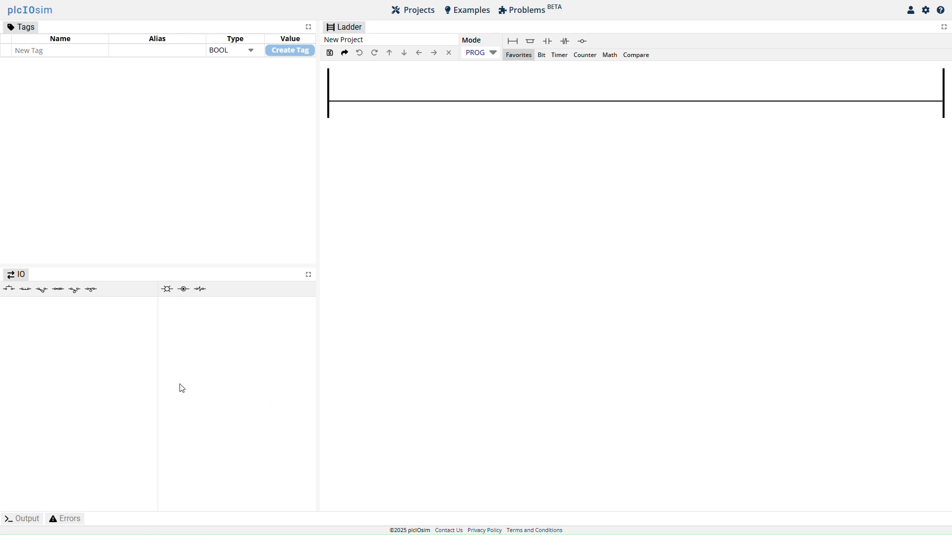
{"action": "mouse_move", "coordinate": [8, 289]}
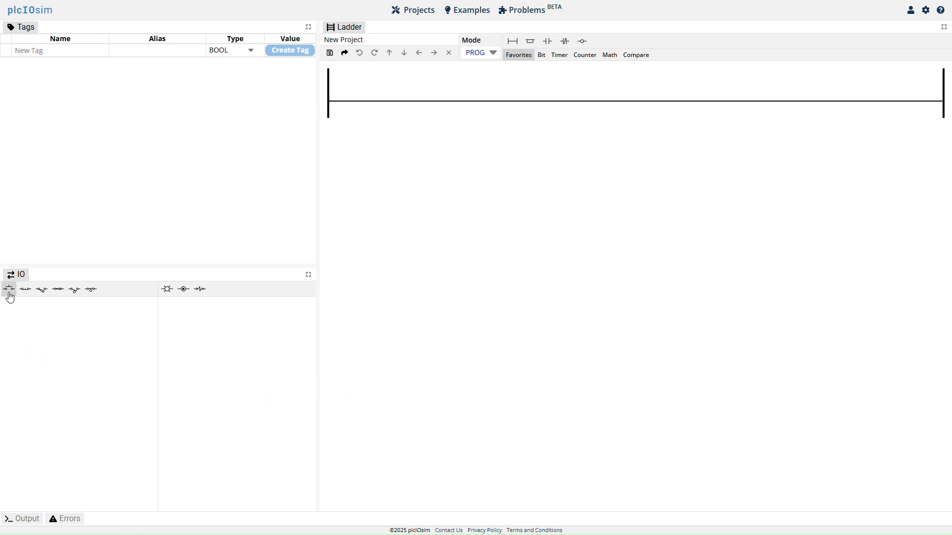
Add push button PB1 on DI0 and lamp LAMP1 on DO0, editing their aliases
{"action": "left_click", "coordinate": [8, 289]}
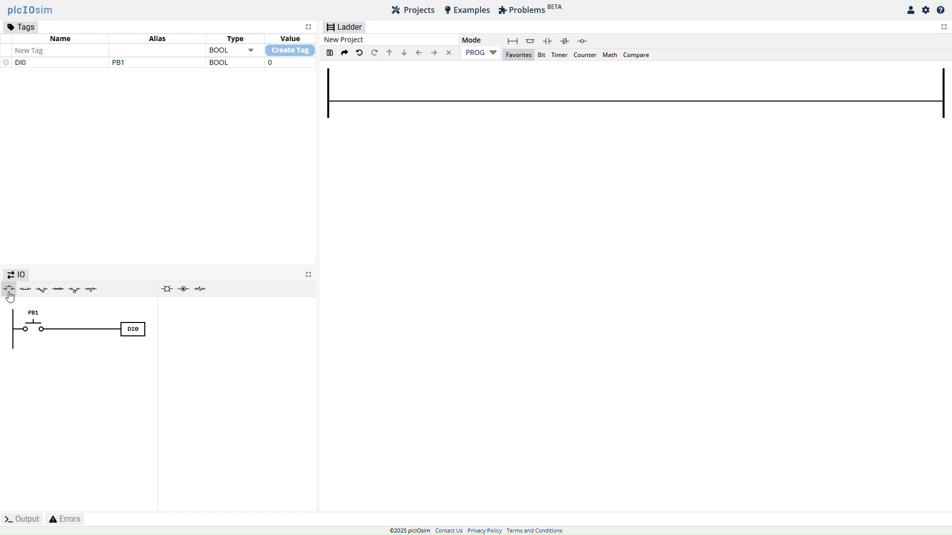
{"action": "mouse_move", "coordinate": [92, 383]}
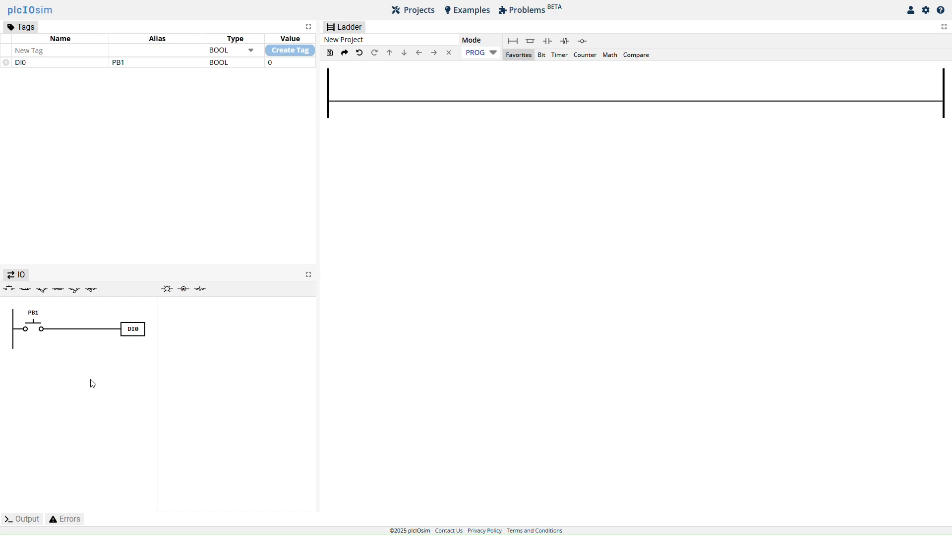
{"action": "mouse_move", "coordinate": [33, 81]}
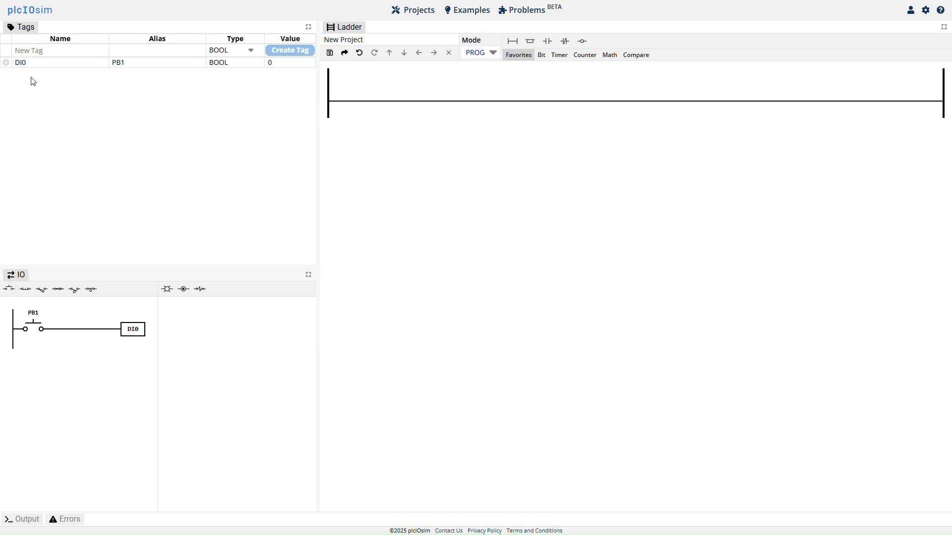
{"action": "double_click", "coordinate": [20, 63]}
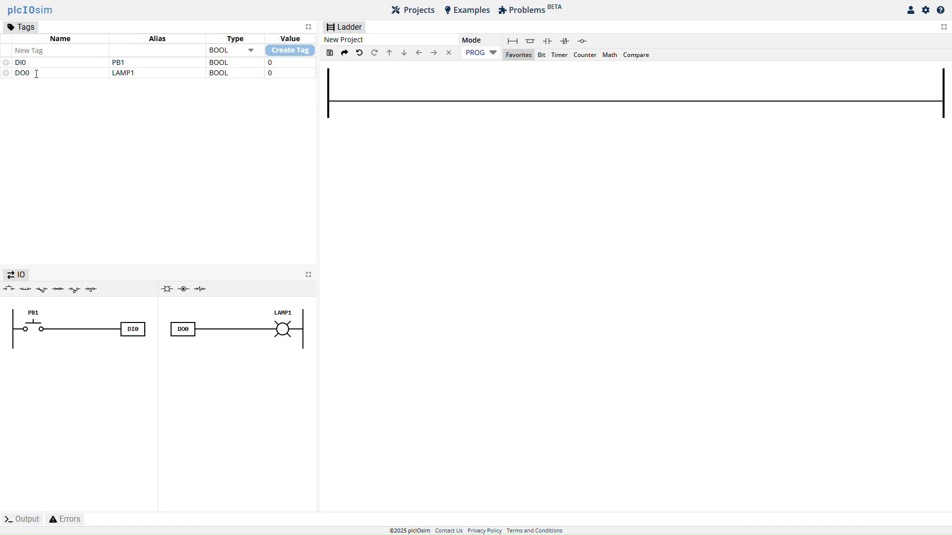
{"action": "double_click", "coordinate": [22, 73]}
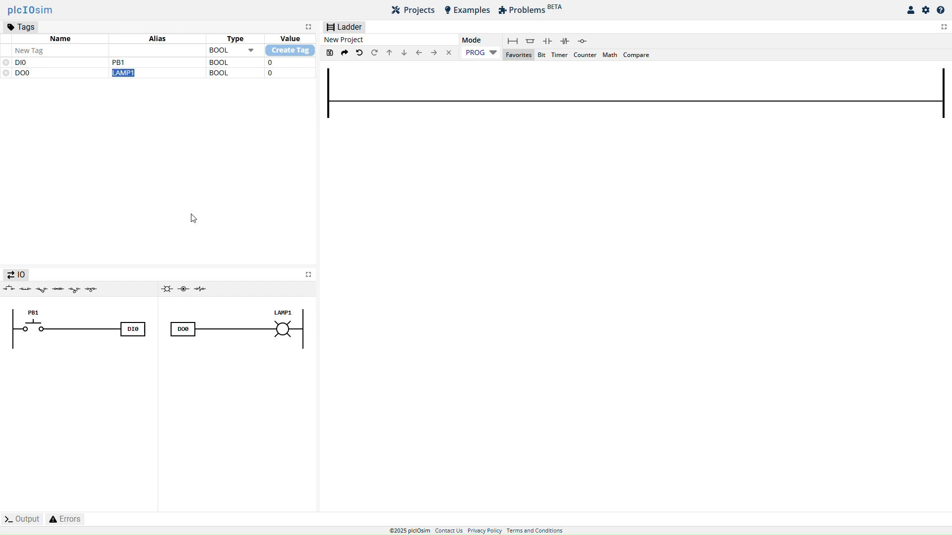
{"action": "left_click", "coordinate": [398, 308]}
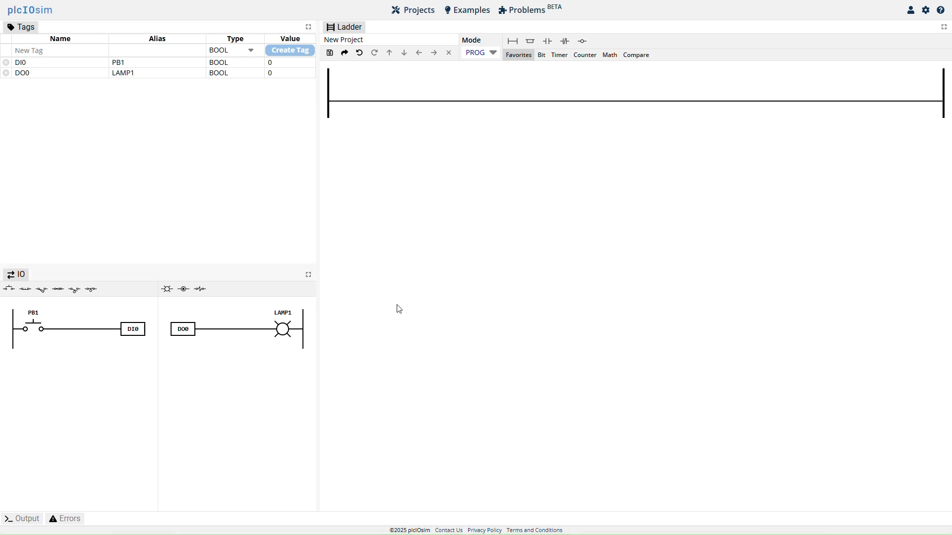
{"action": "mouse_move", "coordinate": [392, 310]}
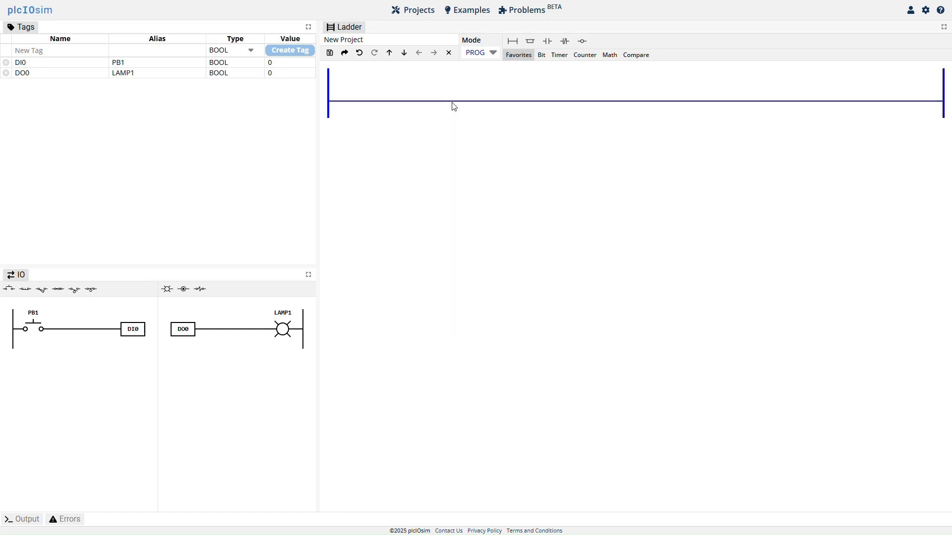
{"action": "mouse_move", "coordinate": [566, 62]}
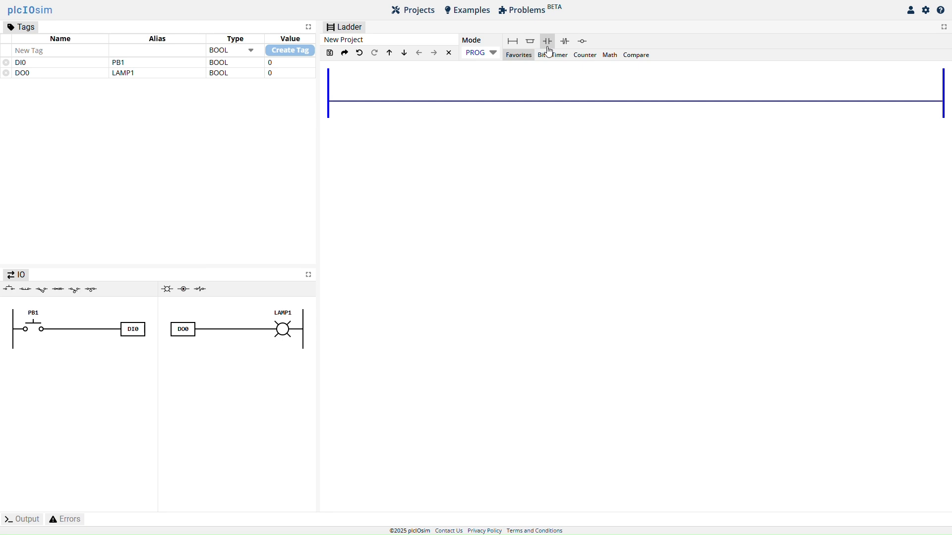
Place an XIC contact tagged PB1 and an OTE coil tagged LAMP1 on the rung
{"action": "left_click", "coordinate": [546, 41]}
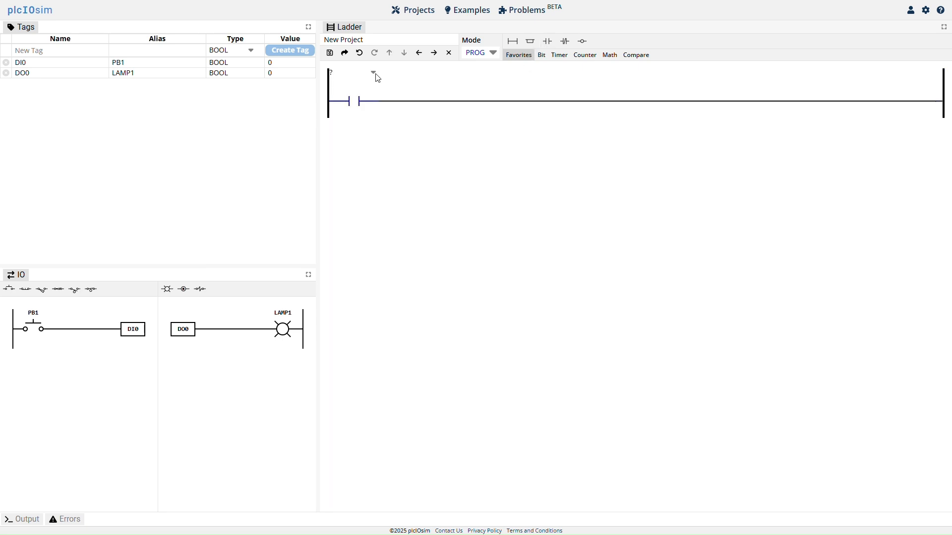
{"action": "left_click", "coordinate": [373, 73]}
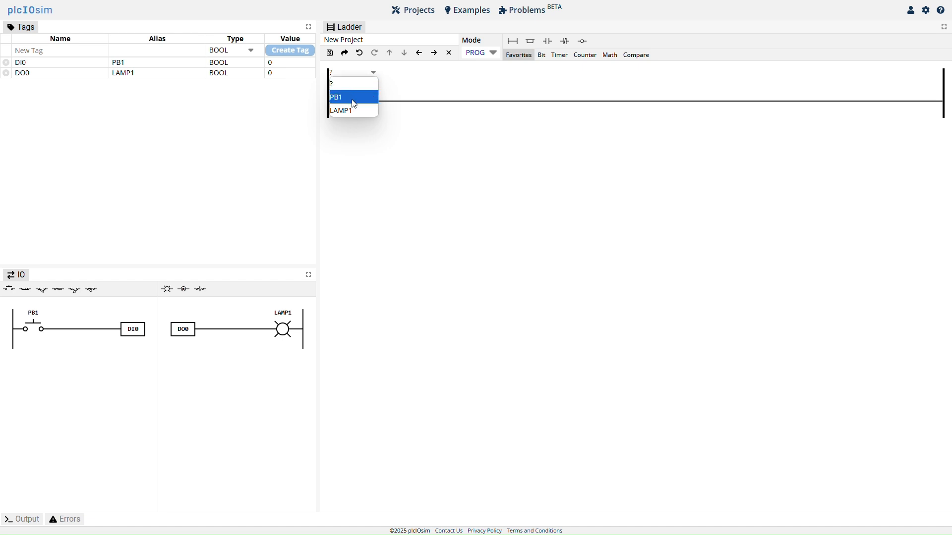
{"action": "left_click", "coordinate": [344, 96]}
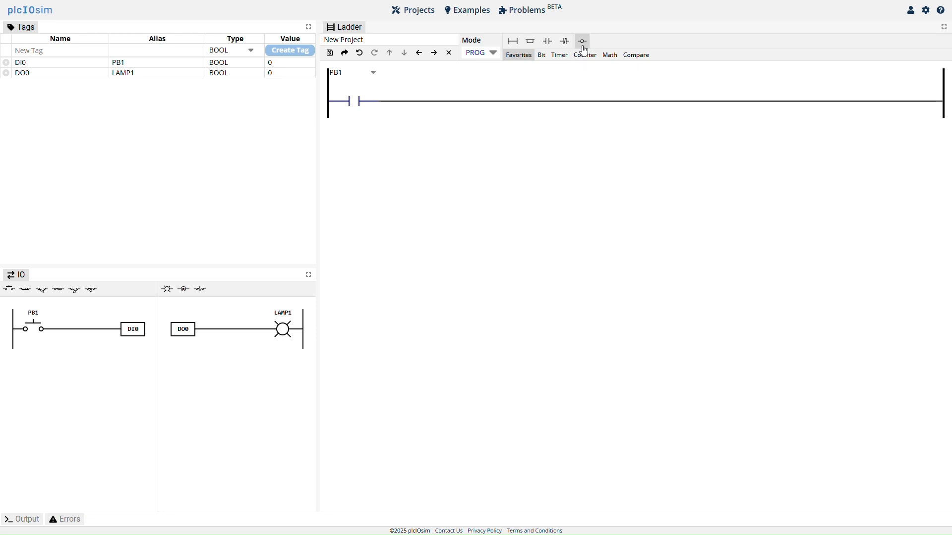
{"action": "left_click", "coordinate": [582, 41]}
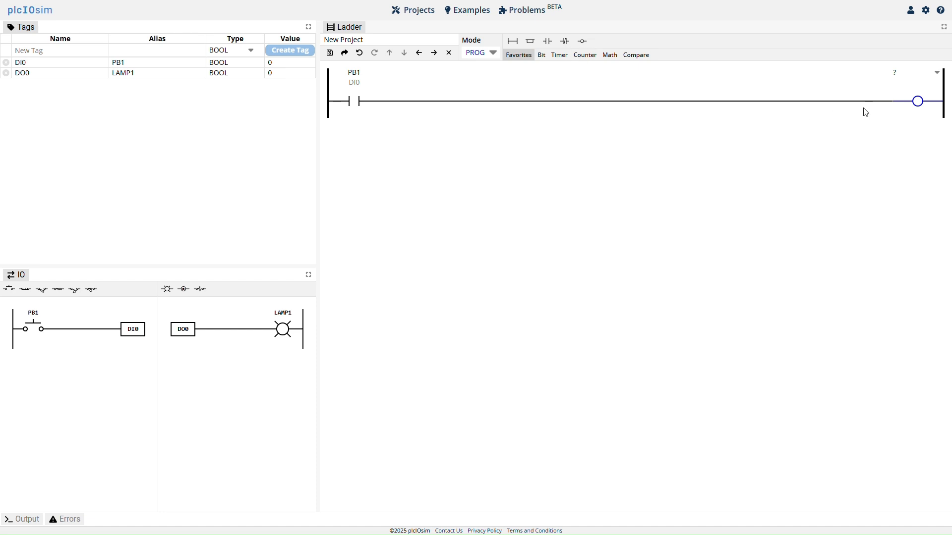
{"action": "left_click", "coordinate": [934, 72]}
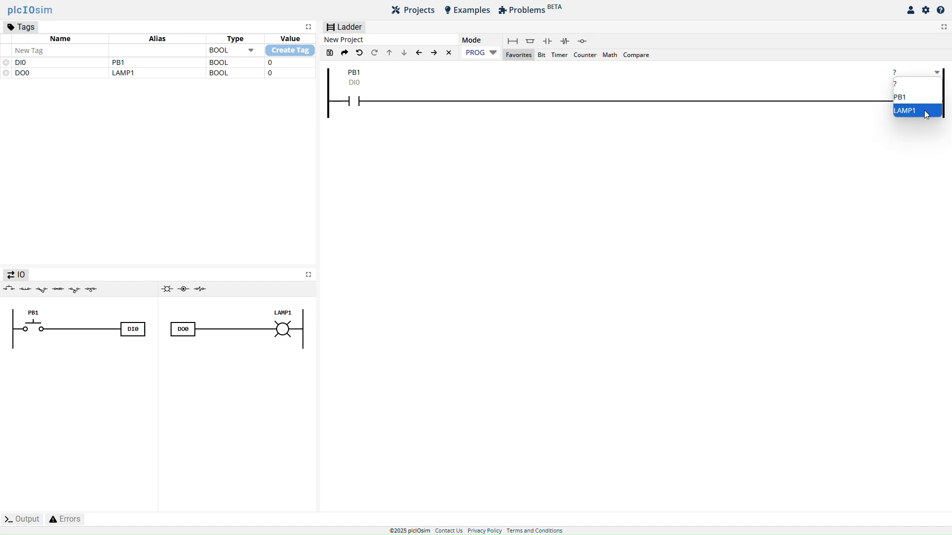
{"action": "left_click", "coordinate": [911, 110]}
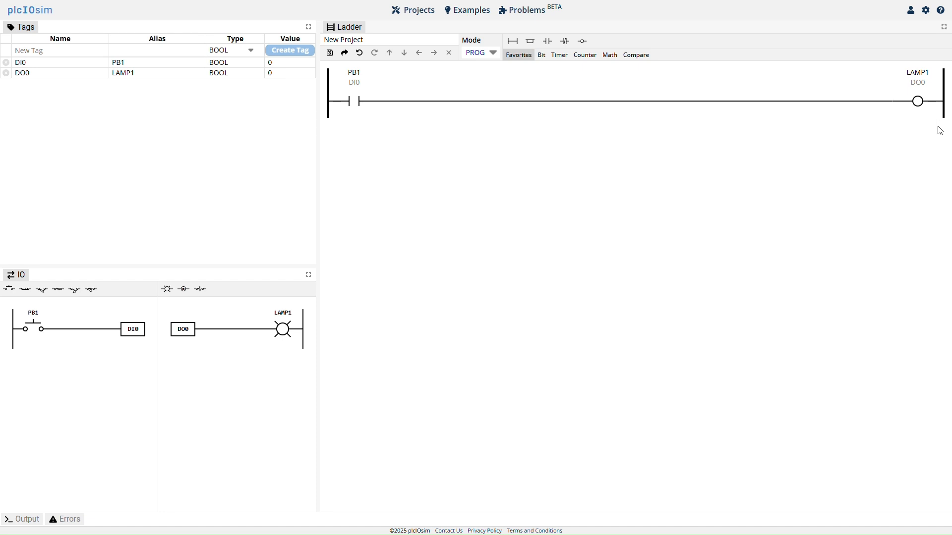
Switch to RUN, press and release PB1 twice to test LAMP1, then share the project
{"action": "left_click", "coordinate": [480, 53]}
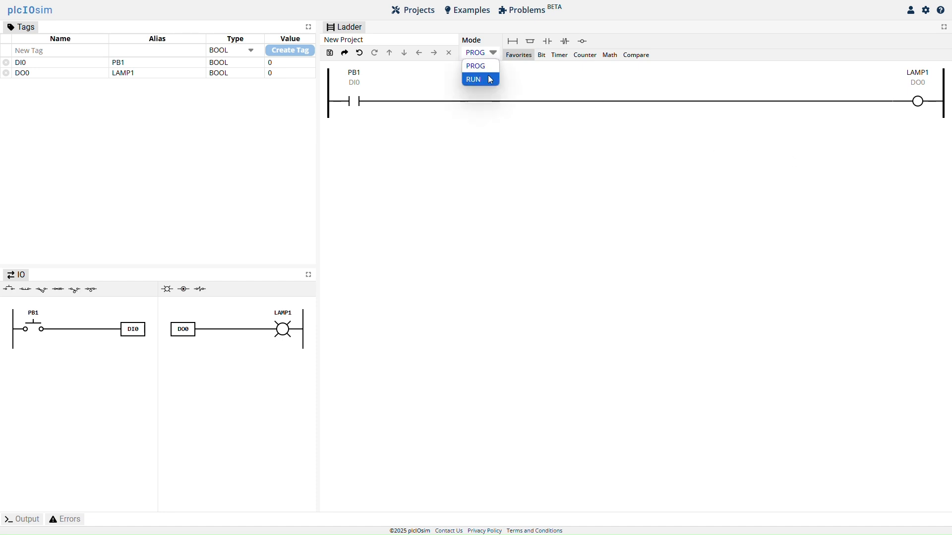
{"action": "left_click", "coordinate": [473, 79]}
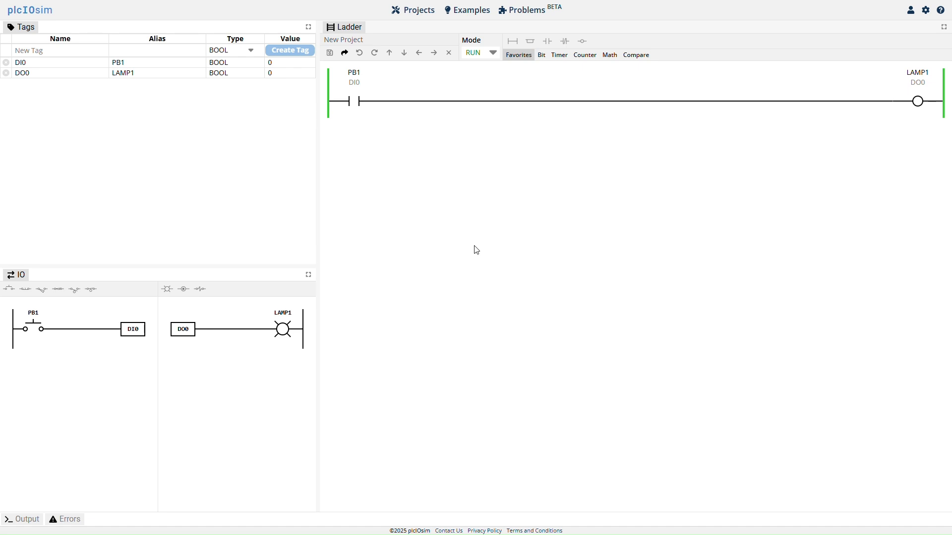
{"action": "left_click", "coordinate": [33, 328]}
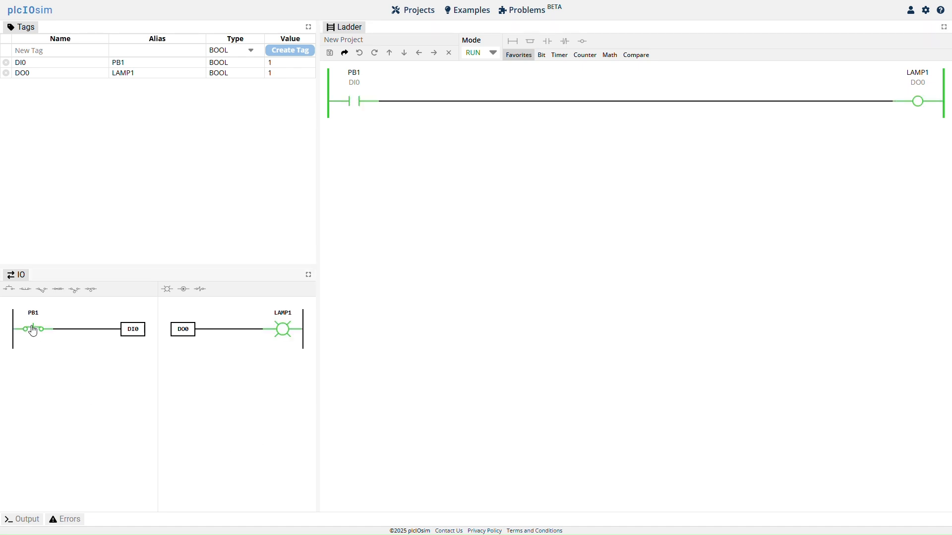
{"action": "left_click", "coordinate": [33, 329]}
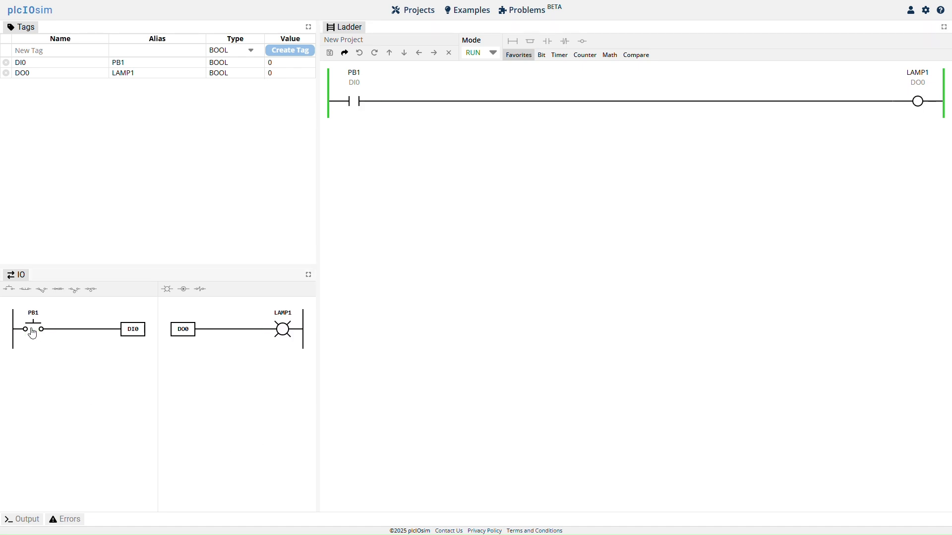
{"action": "left_click", "coordinate": [32, 329]}
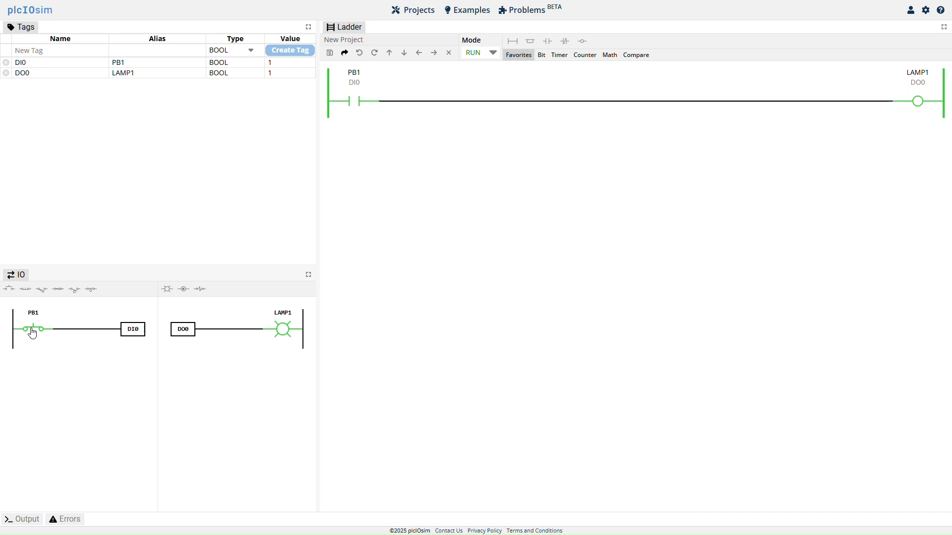
{"action": "left_click", "coordinate": [33, 329]}
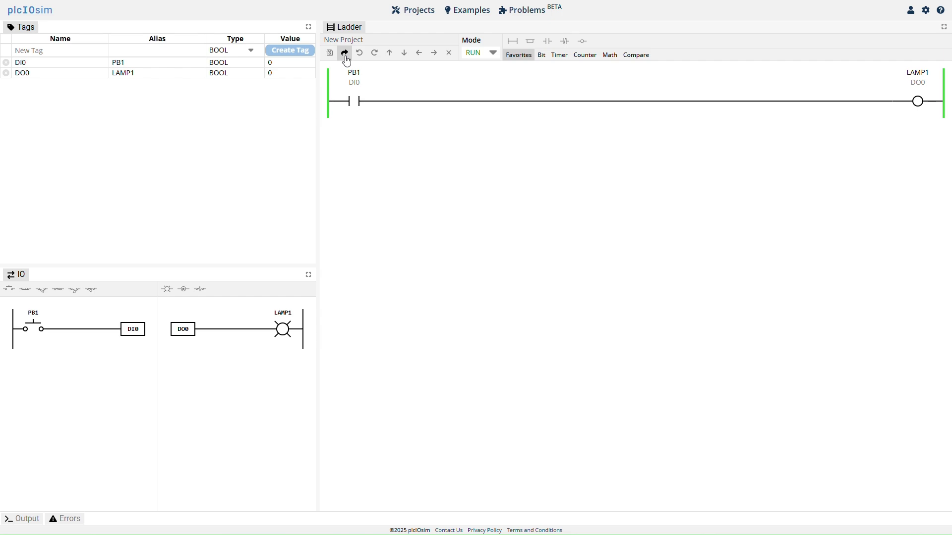
{"action": "left_click", "coordinate": [344, 53]}
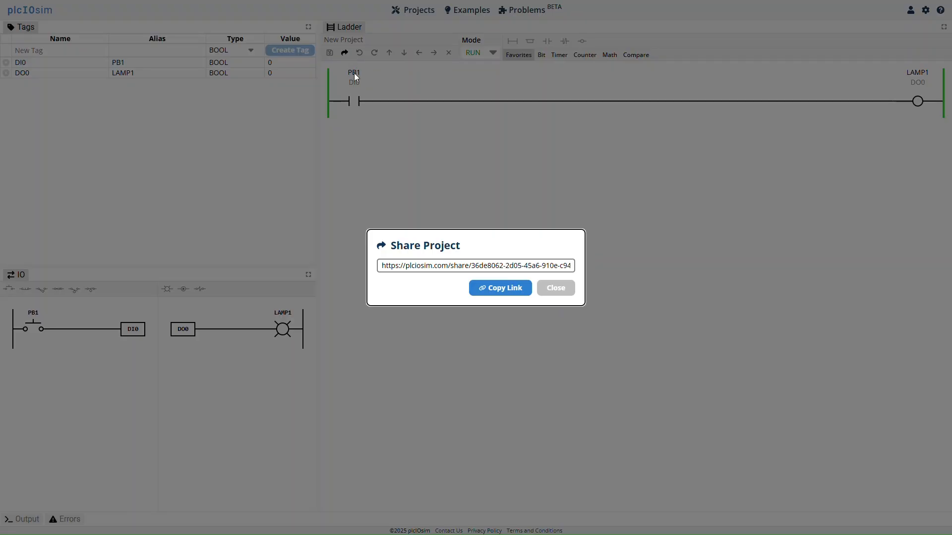